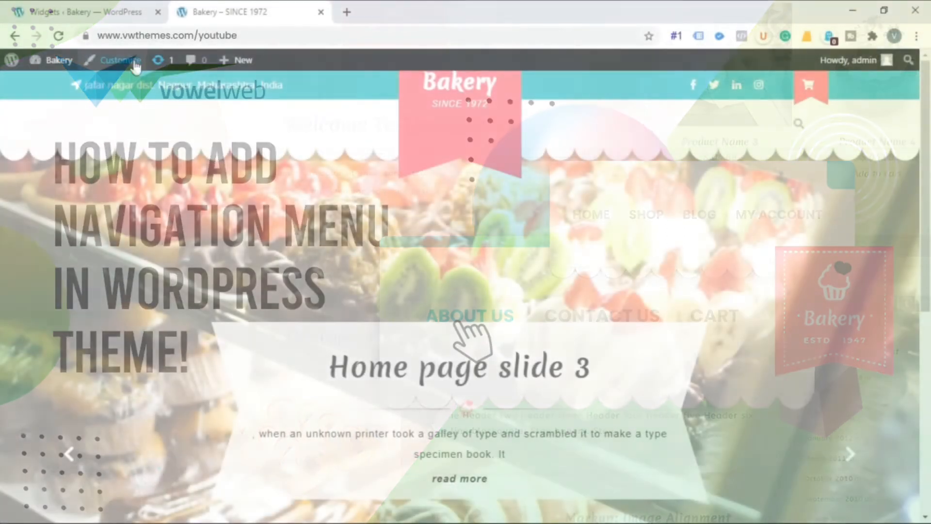
Open the bakery site in the Customizer and go to its empty Menus section
click(120, 60)
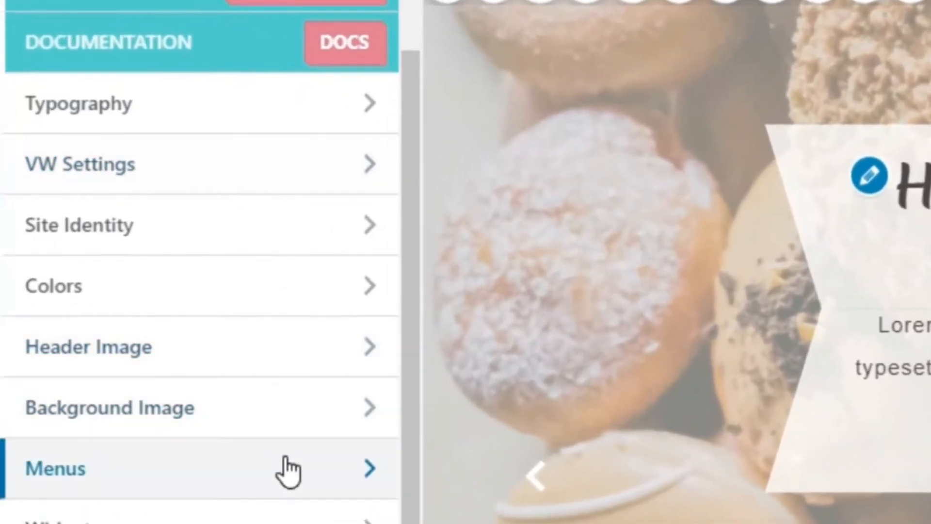
click(54, 468)
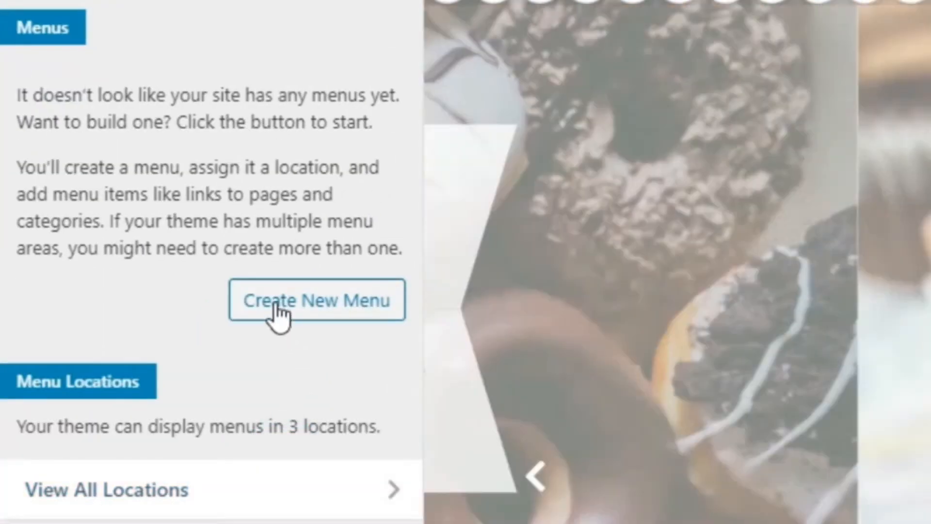
Create 'main menu 1' for the Primary Left Menu and Responsive Menu locations
click(317, 300)
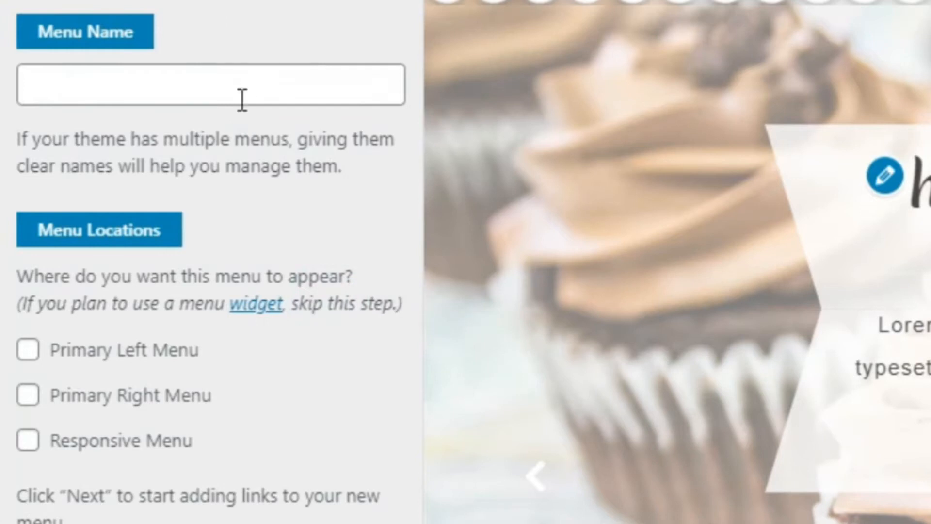
text(m)
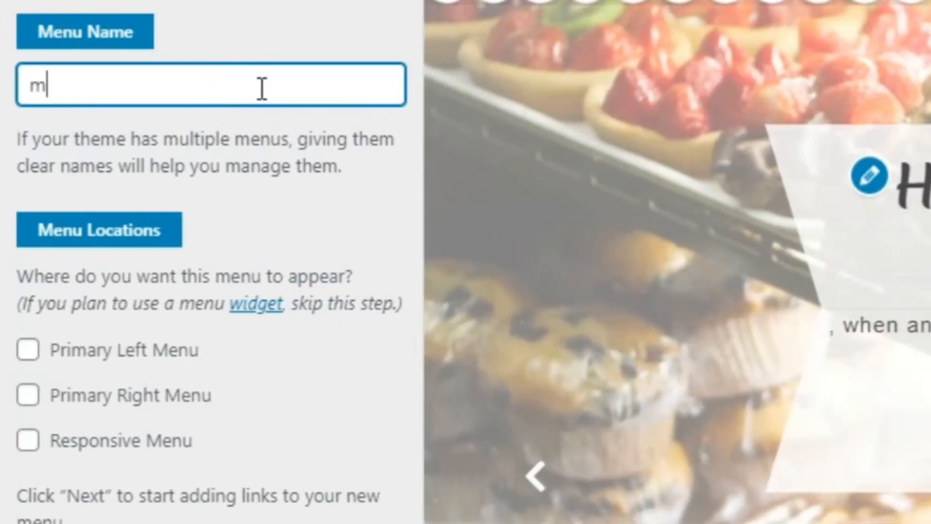
text(ain menu 1)
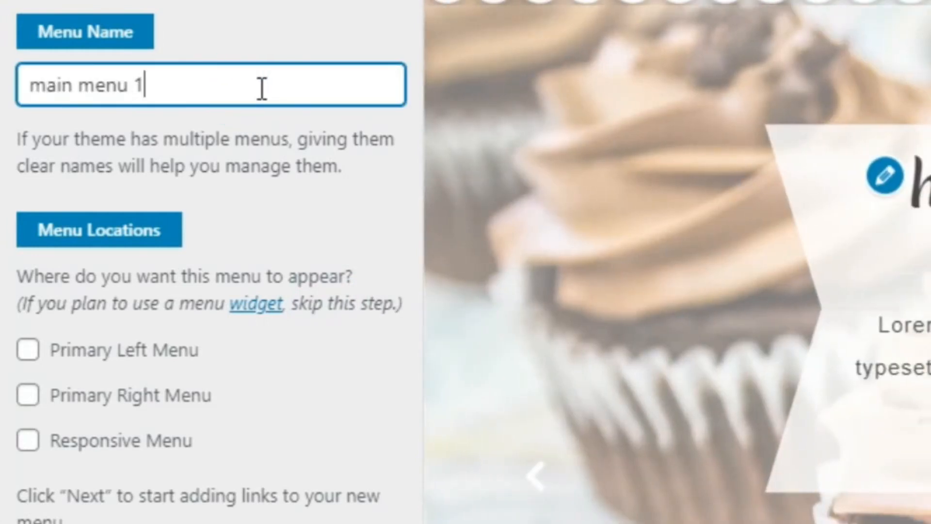
click(28, 351)
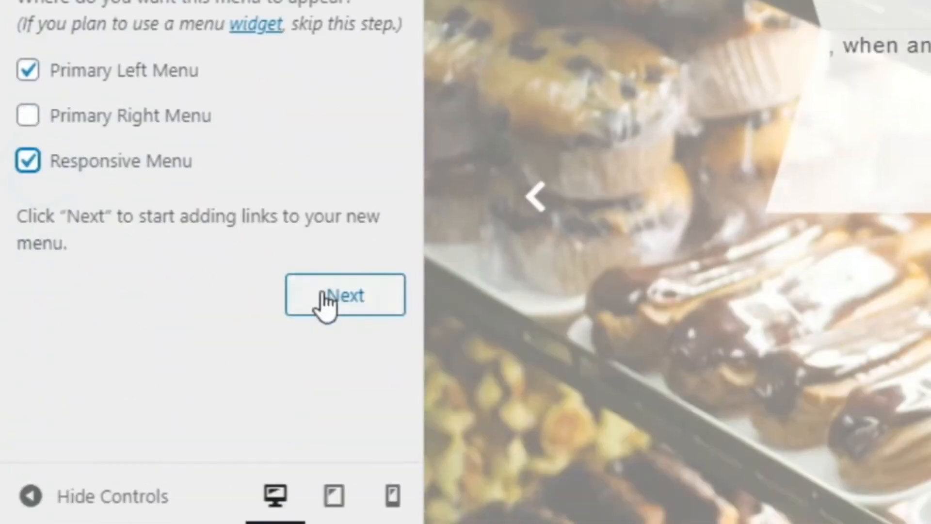
click(345, 295)
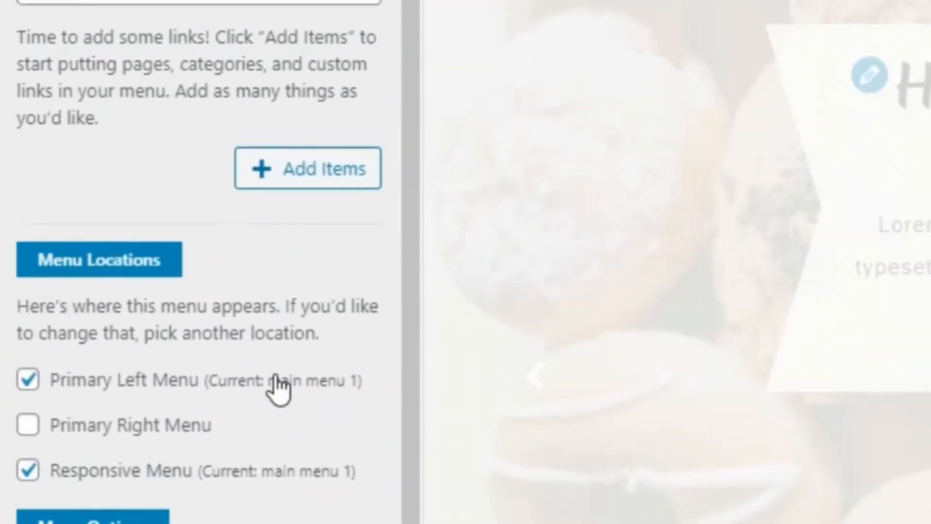
Add the HOME front page and the Shop page to main menu 1
click(307, 168)
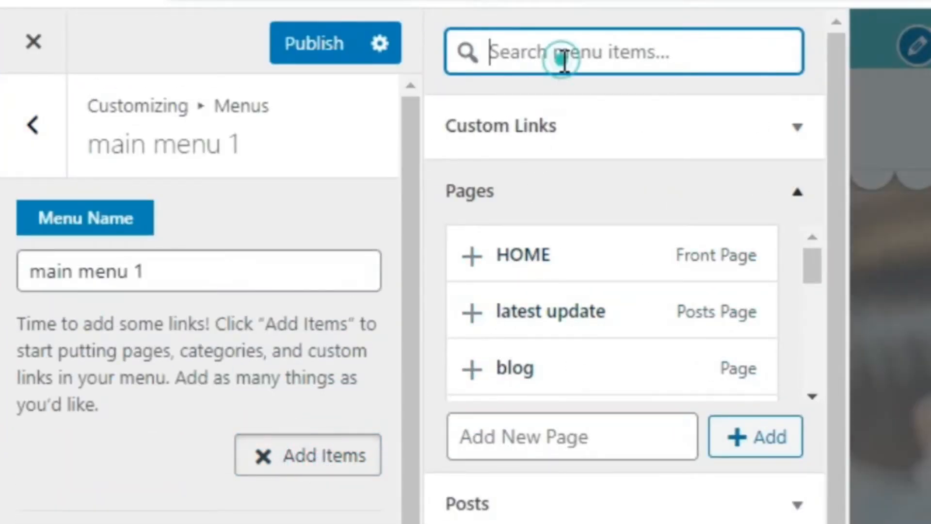
text(home)
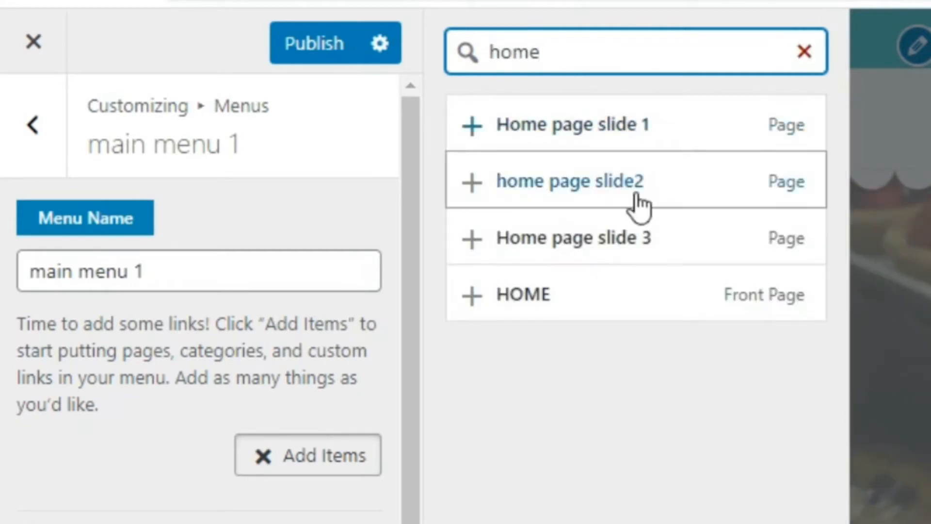
click(523, 294)
text(shop)
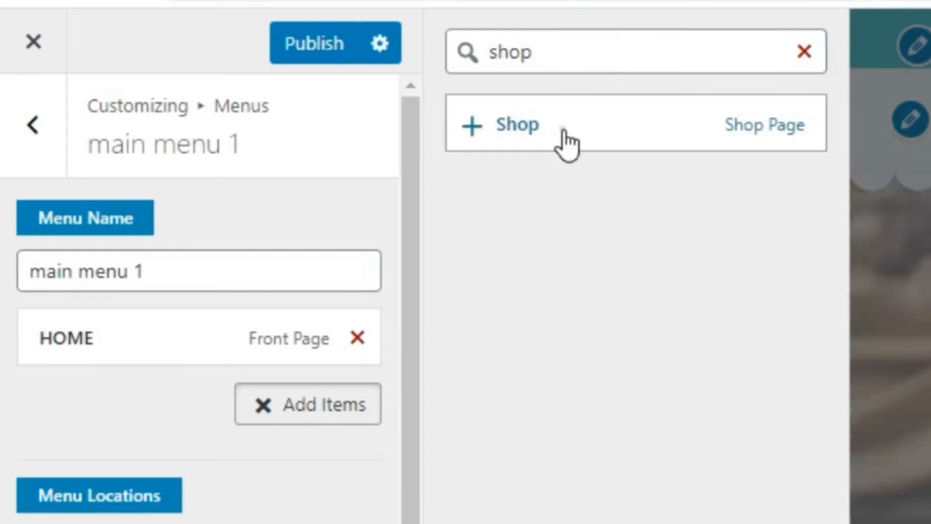
click(517, 125)
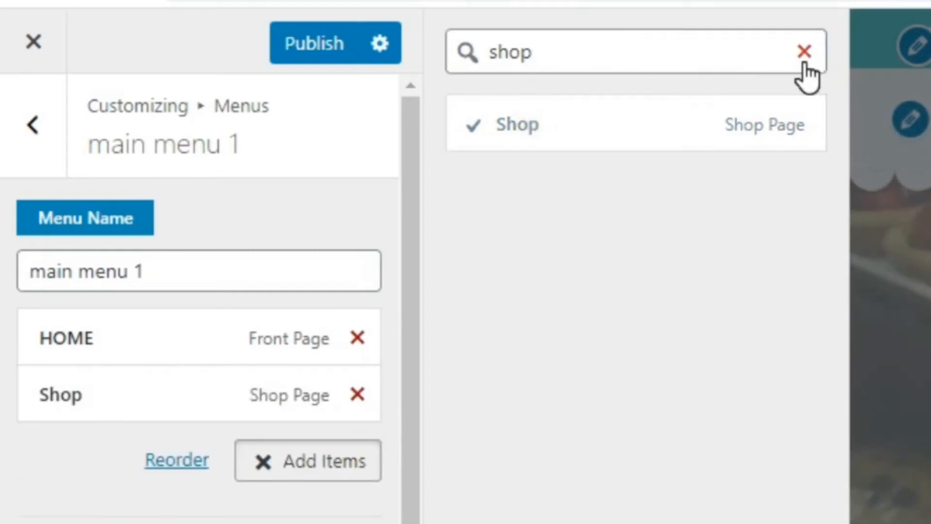
click(803, 49)
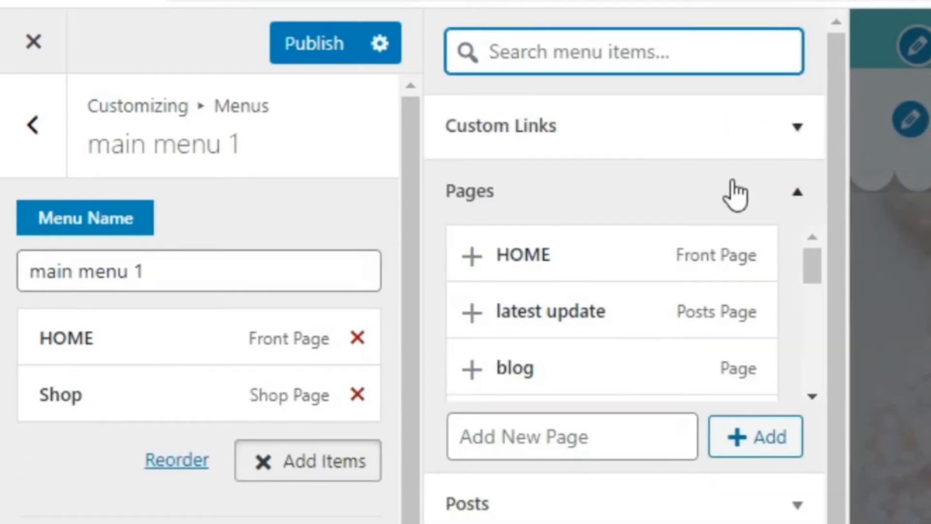
Add the blog page and the My account page to main menu 1
text(b)
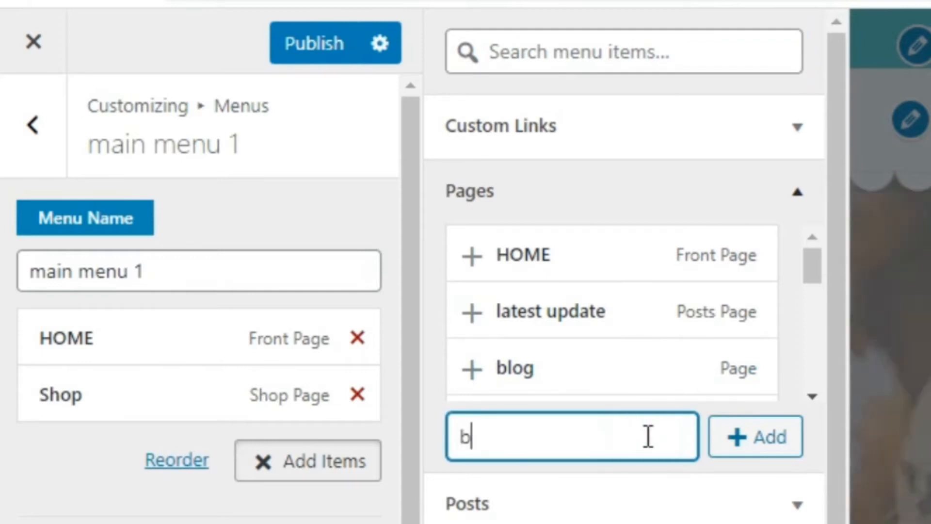
text(log)
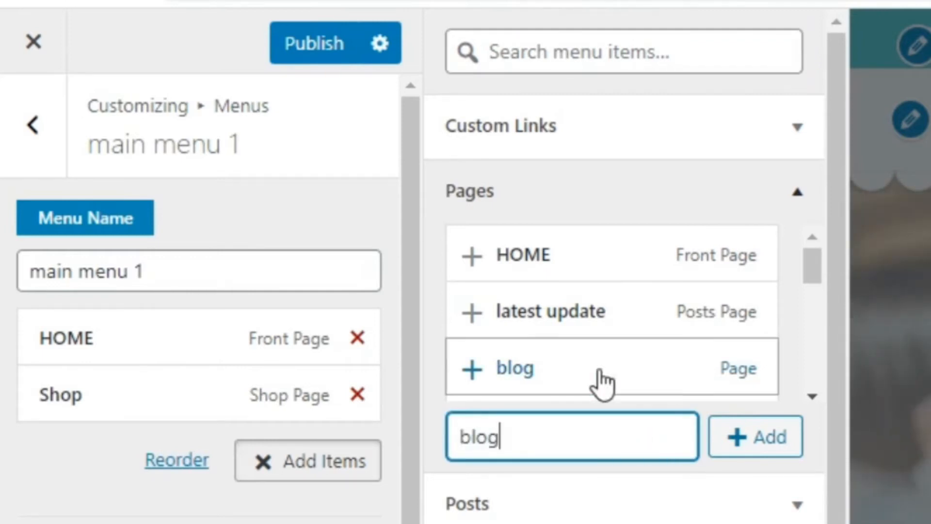
click(755, 437)
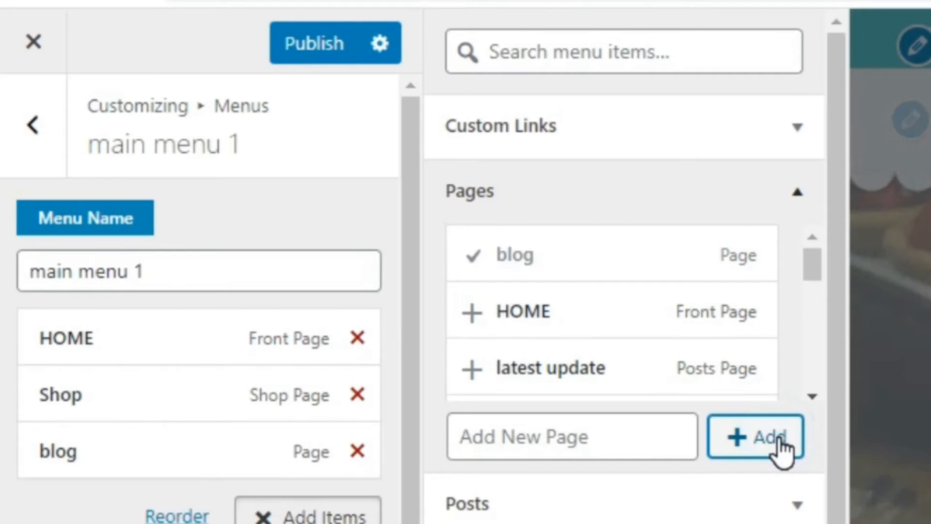
click(638, 53)
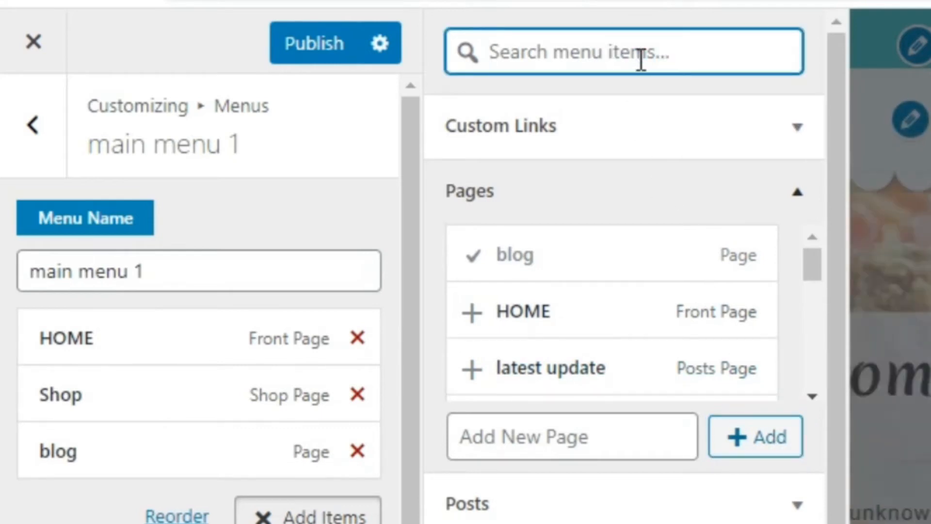
text(my acc)
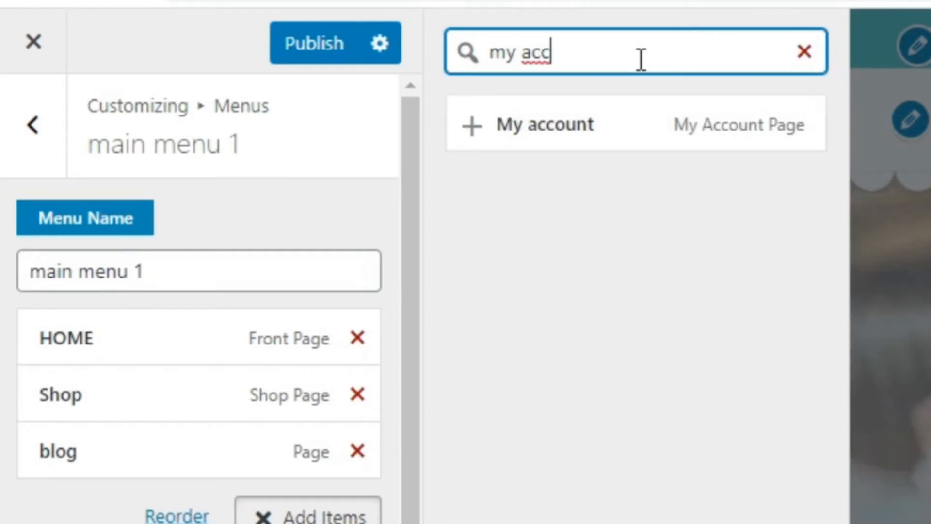
click(544, 124)
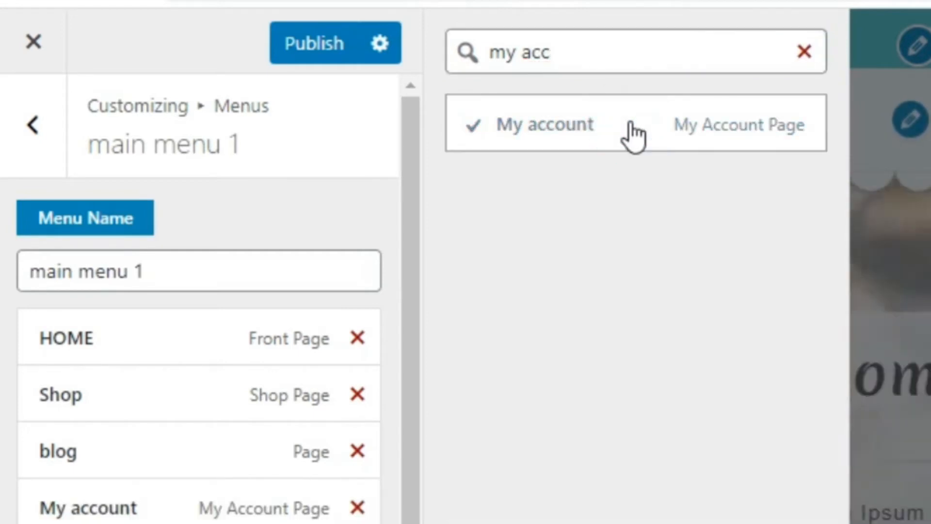
click(801, 50)
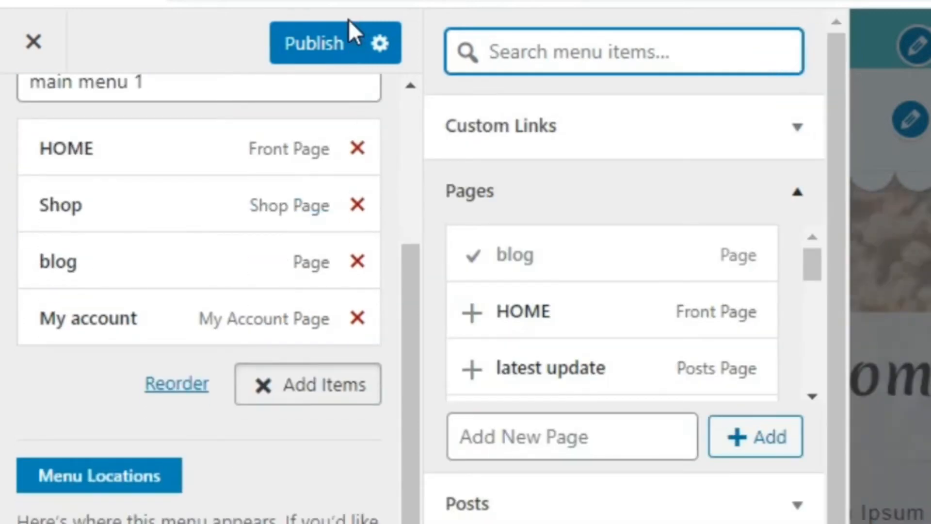
Publish main menu 1 with Home, Shop, Blog and My Account, then return to the menu list
click(314, 43)
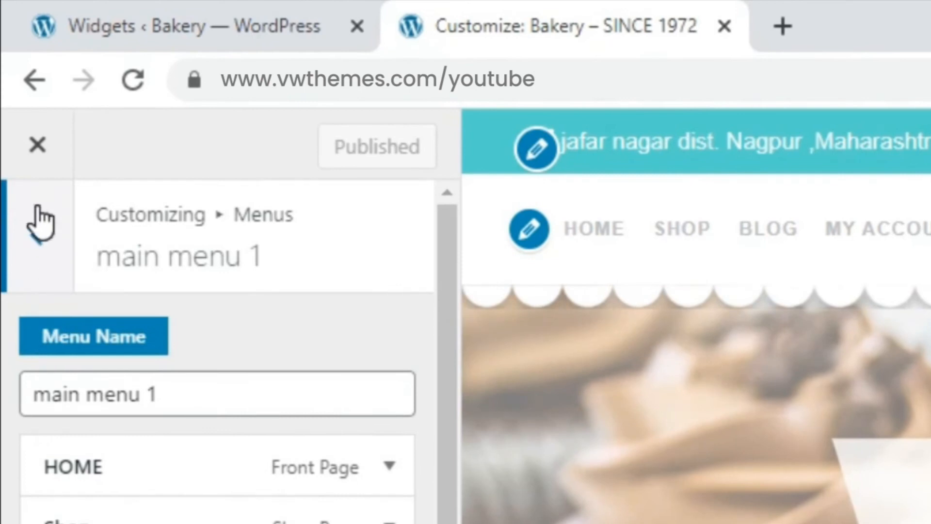
click(41, 230)
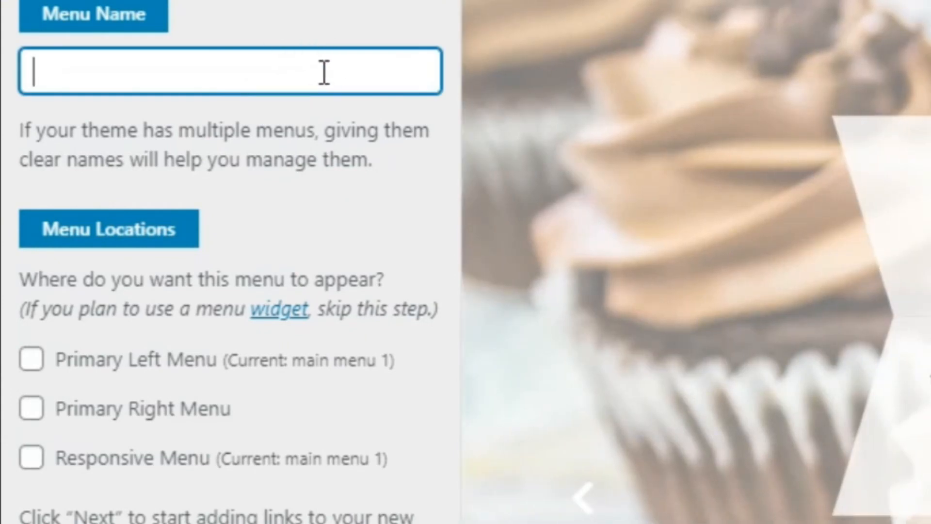
Name the second menu 'main menu 2' and assign it to Primary Right Menu
text(main menu 2)
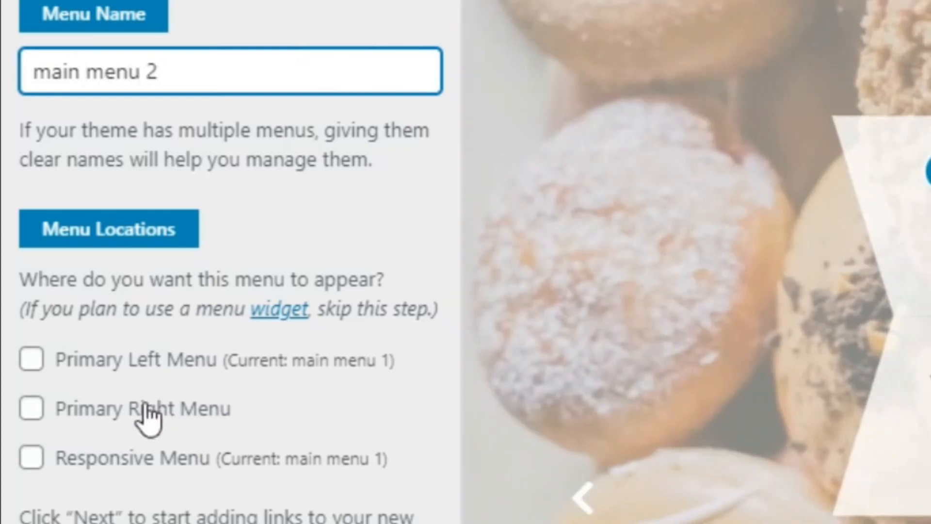
click(30, 460)
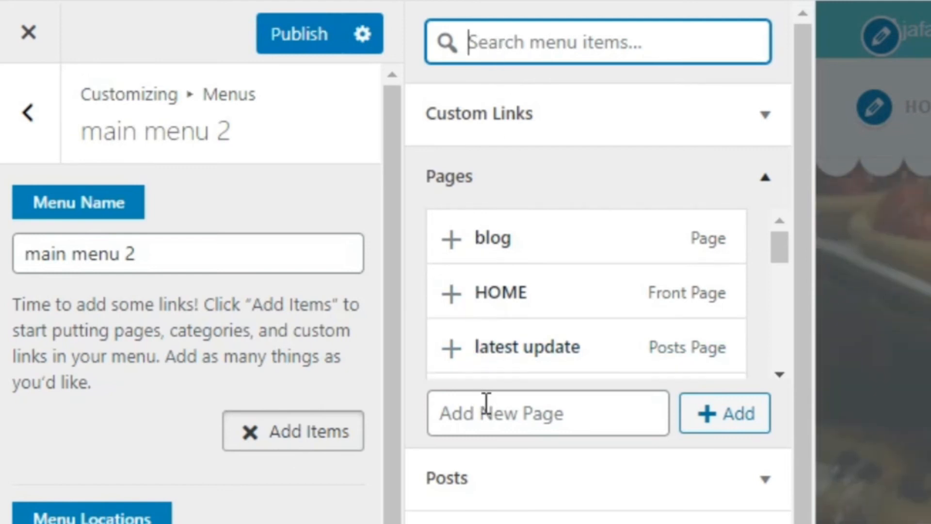
Add new About US and CONTACT US pages plus the existing Cart page to main menu 2
text(About US)
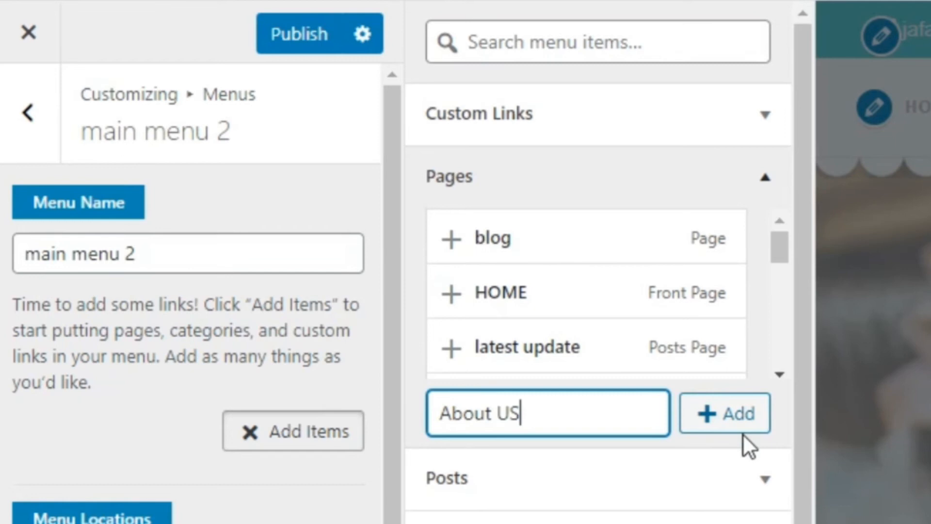
click(724, 412)
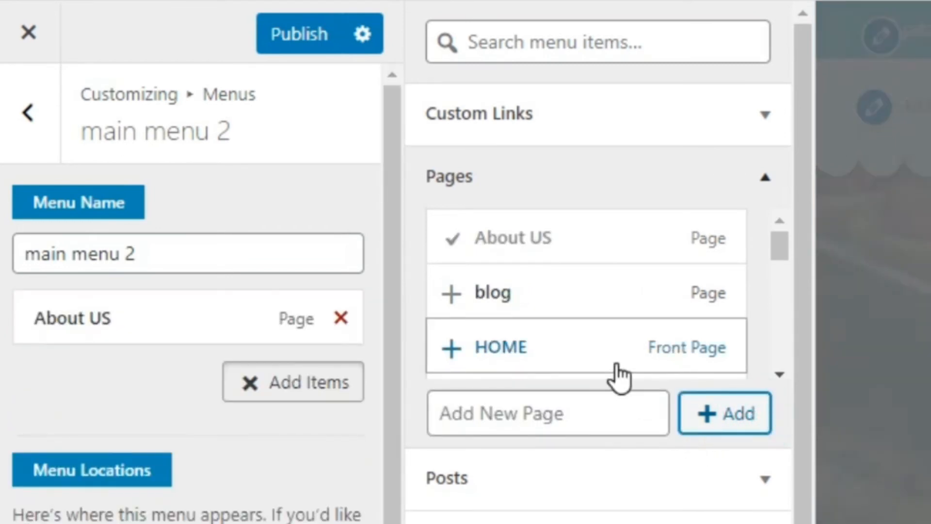
click(553, 413)
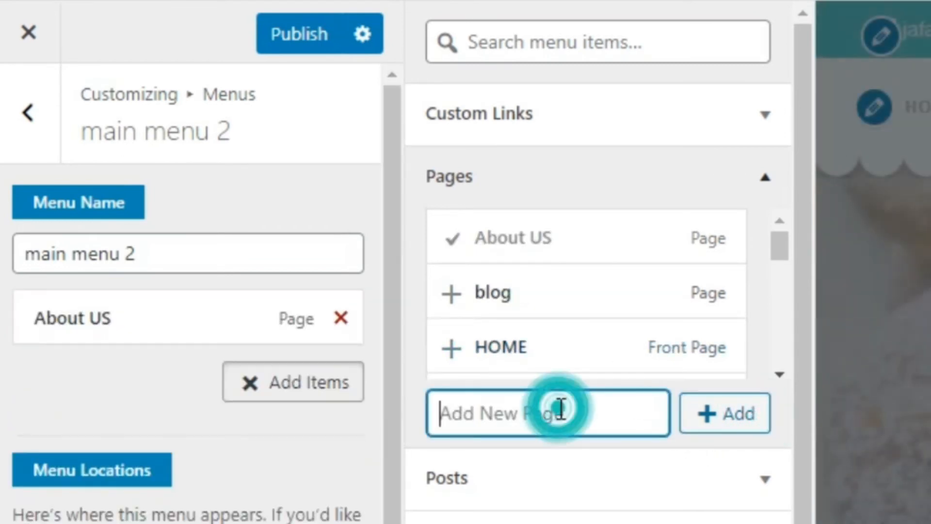
text(CON)
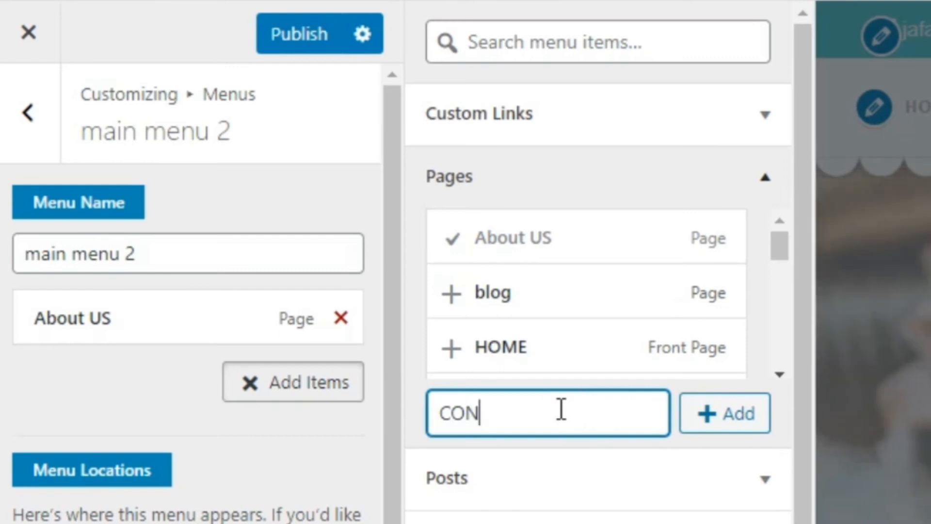
click(723, 412)
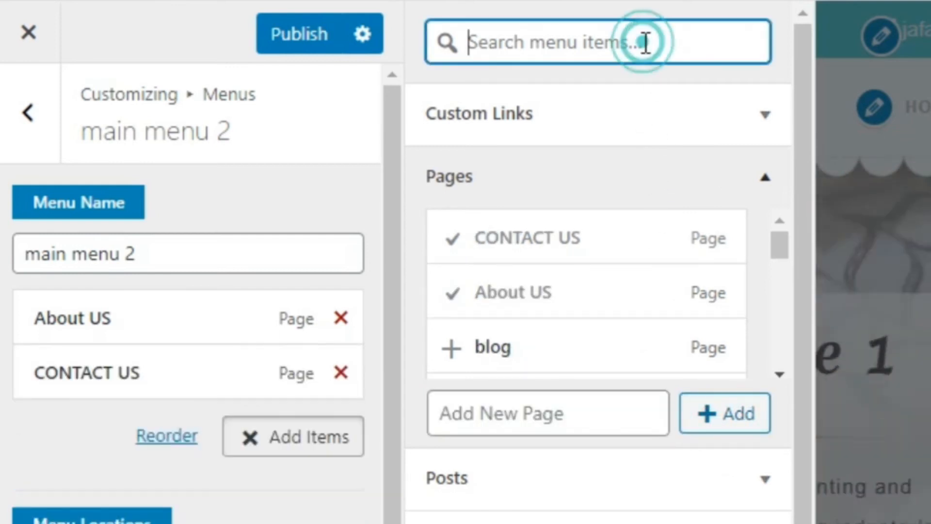
text(CART)
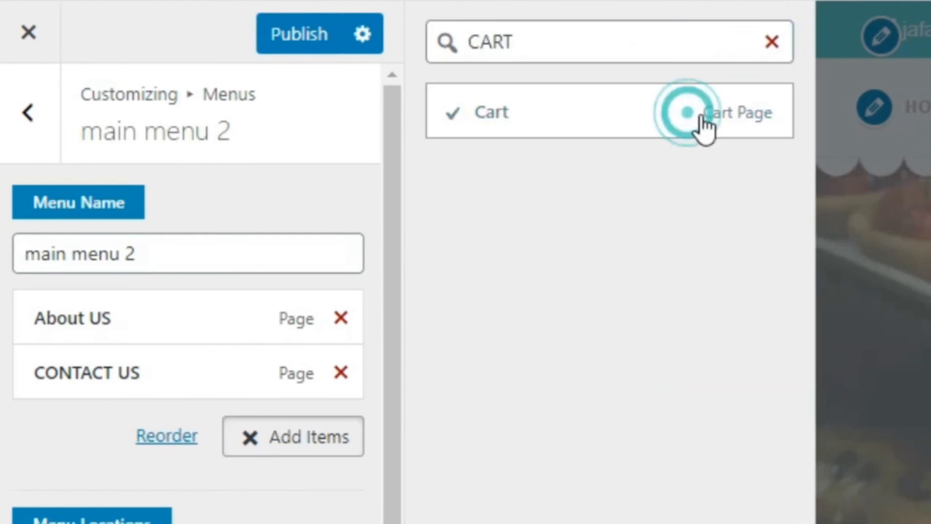
click(685, 113)
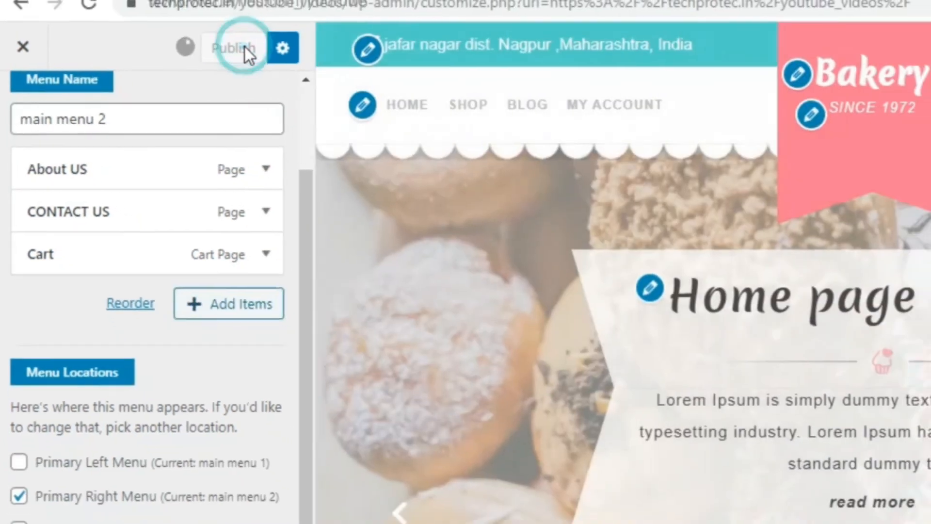
Publish main menu 2 and close the Customizer to view the live site
click(233, 48)
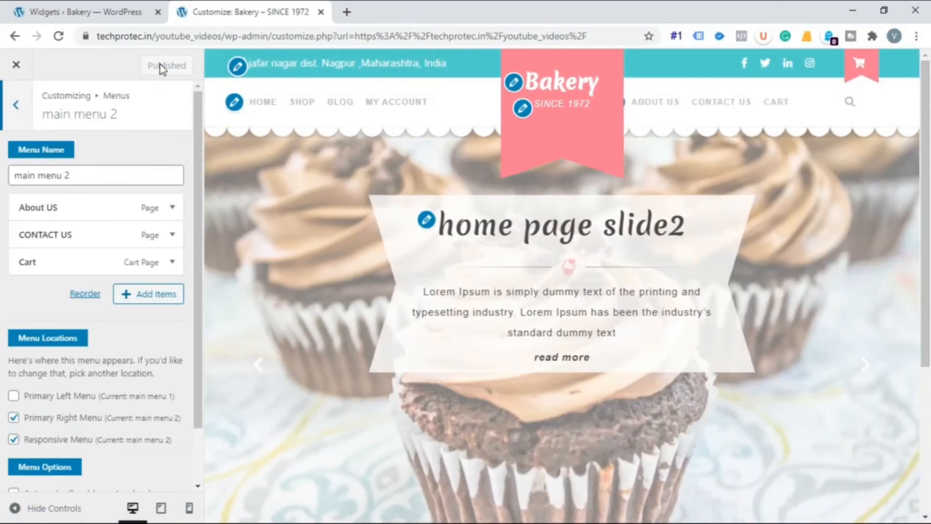
click(167, 66)
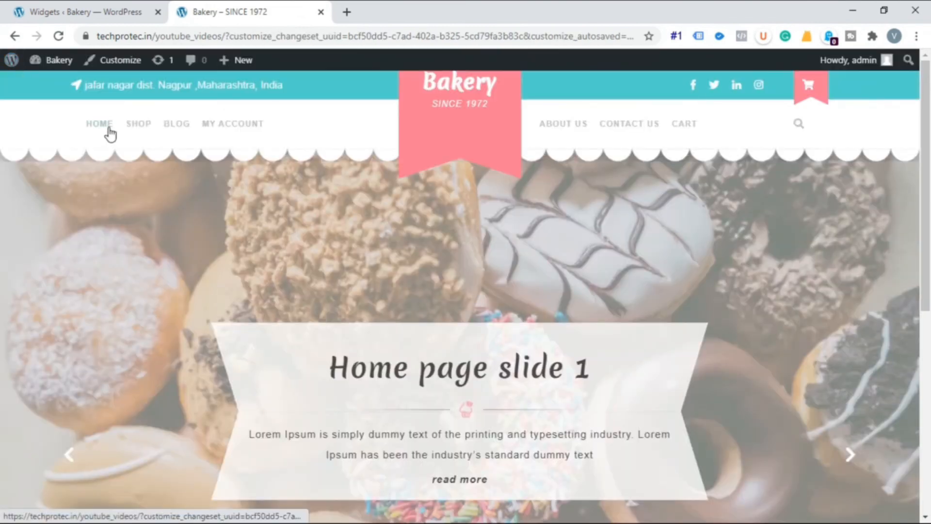